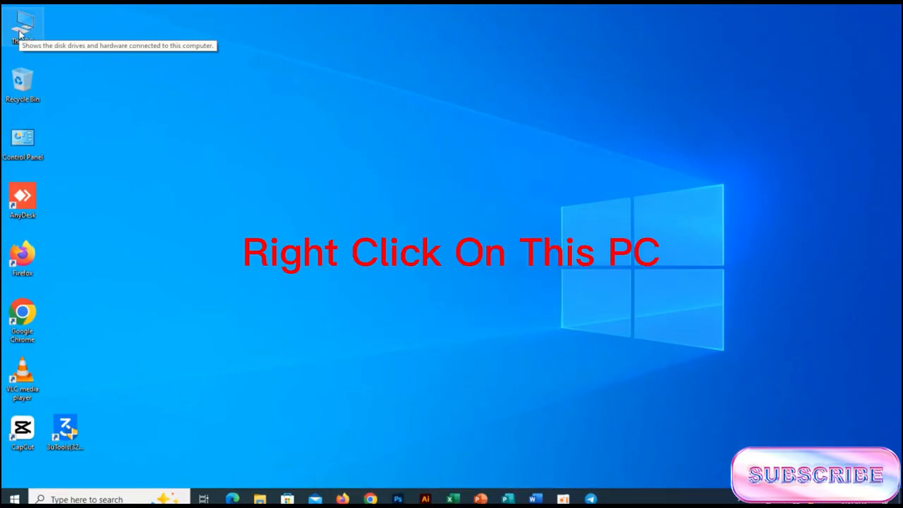
Open Properties from the This PC desktop icon's context menu.
{"action": "right_click", "coordinate": [23, 25]}
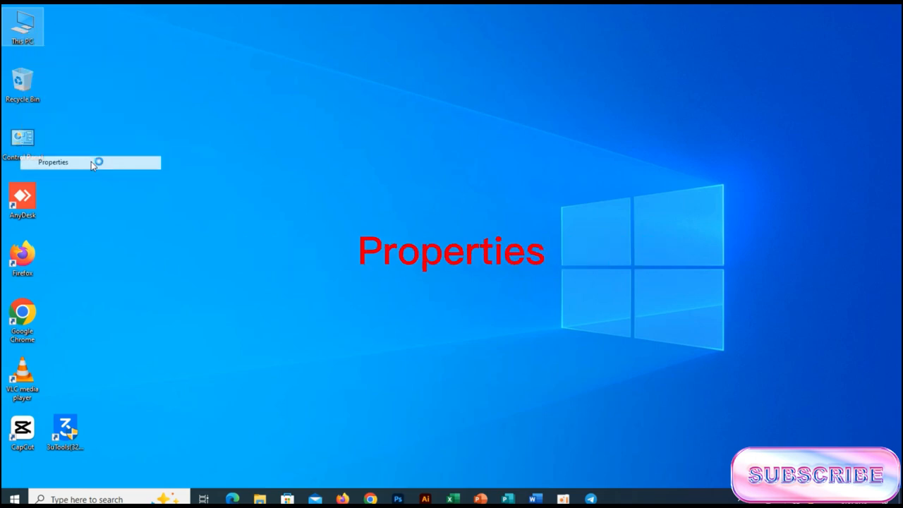
{"action": "left_click", "coordinate": [53, 161]}
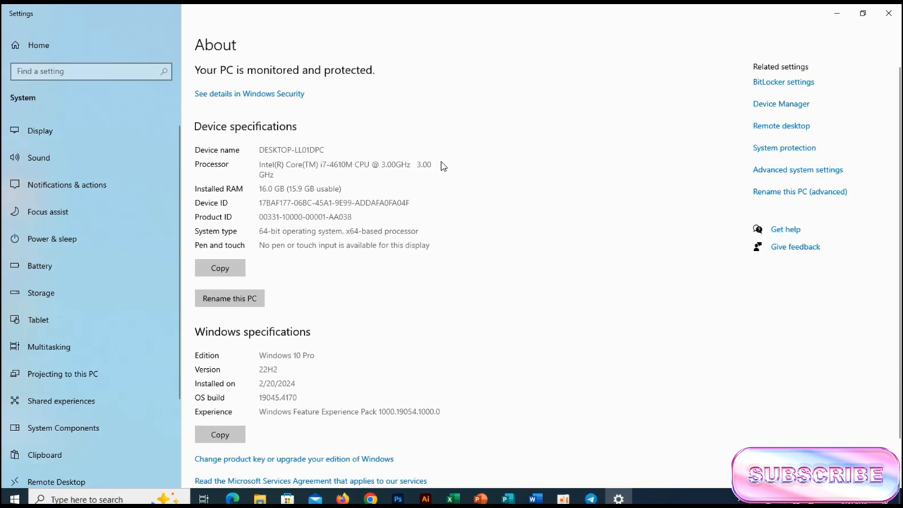
{"action": "mouse_move", "coordinate": [393, 276]}
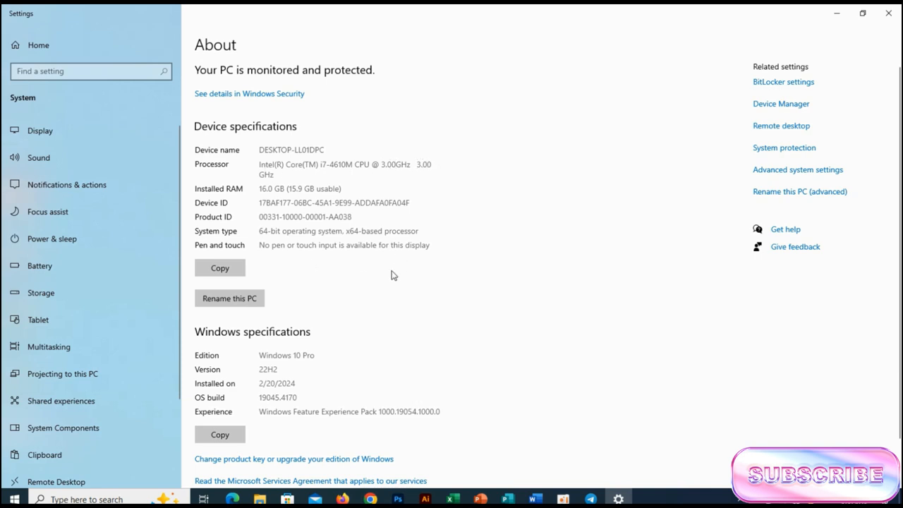
{"action": "mouse_move", "coordinate": [347, 394]}
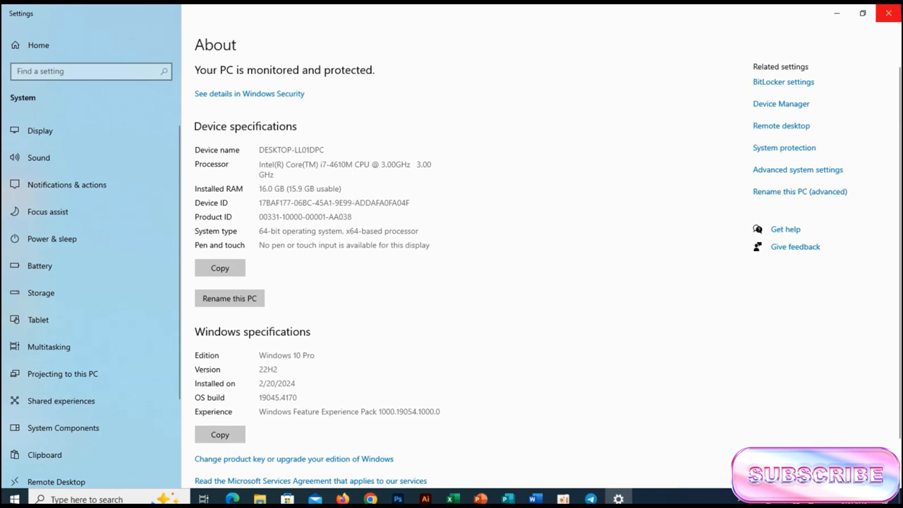
{"action": "mouse_move", "coordinate": [888, 12]}
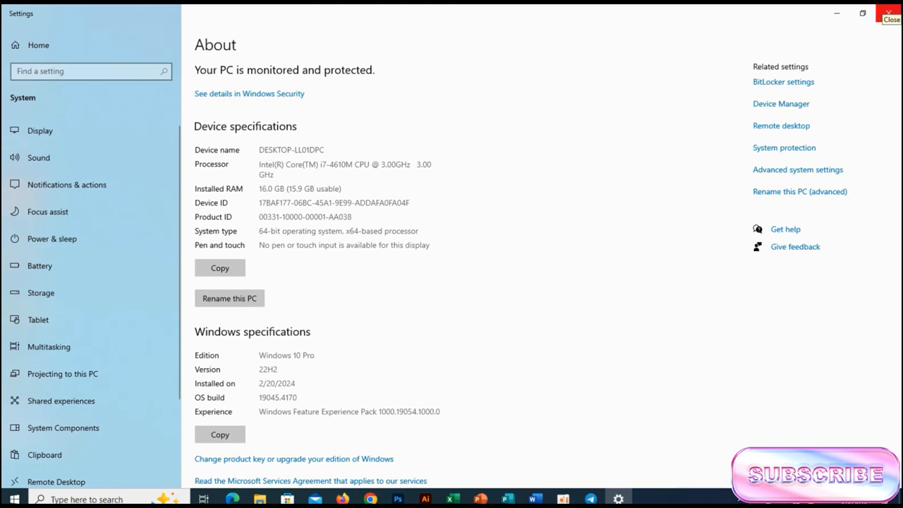
Close Settings and search the Start menu for 'System Information'.
{"action": "left_click", "coordinate": [889, 19]}
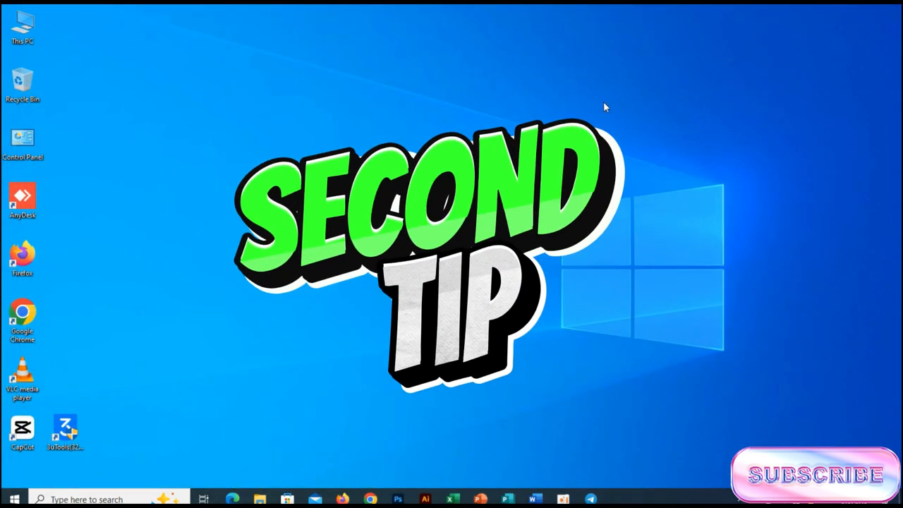
{"action": "mouse_move", "coordinate": [603, 110]}
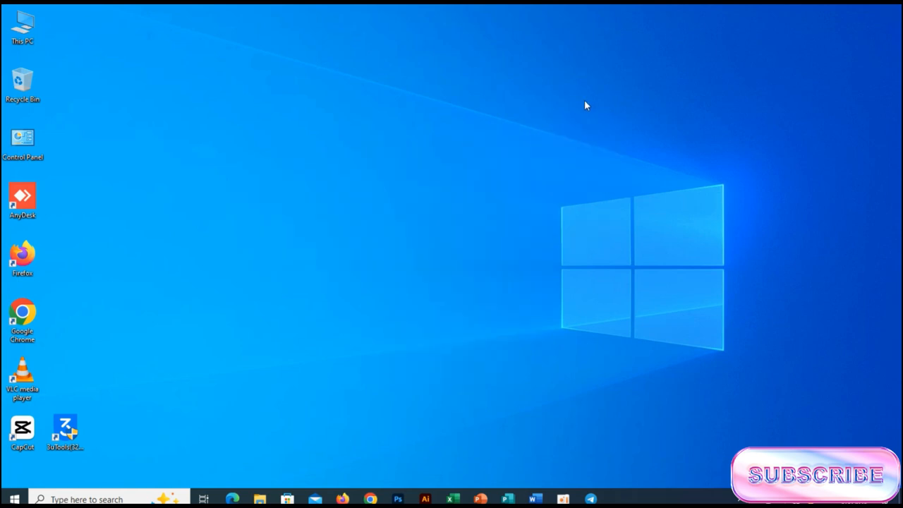
{"action": "left_click", "coordinate": [11, 499]}
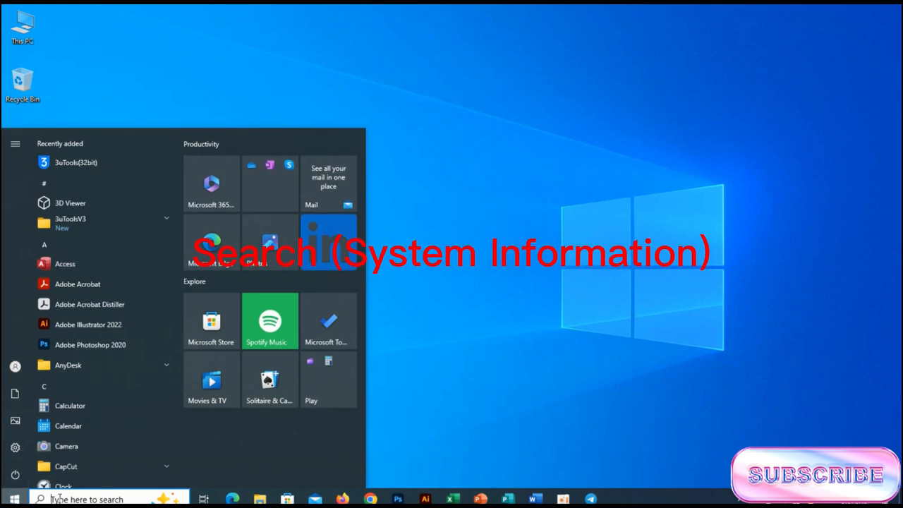
{"action": "type", "text": "System Information"}
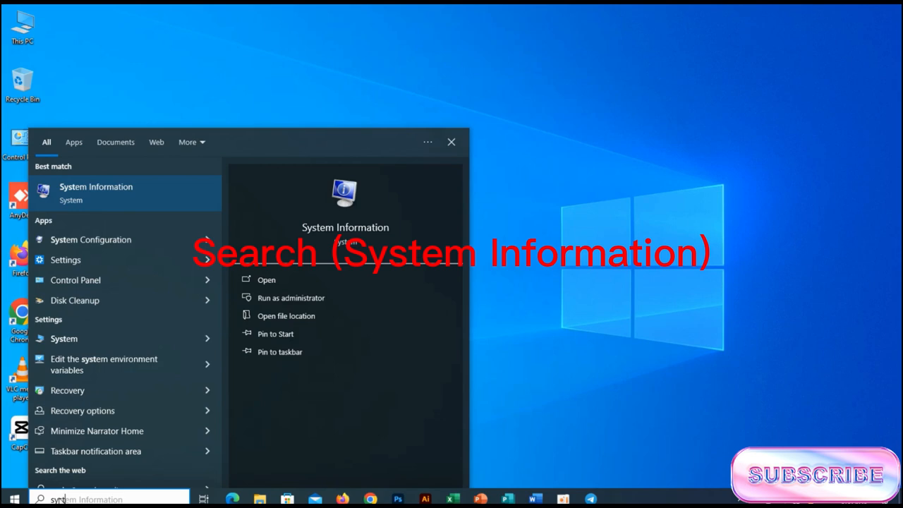
{"action": "mouse_move", "coordinate": [286, 315]}
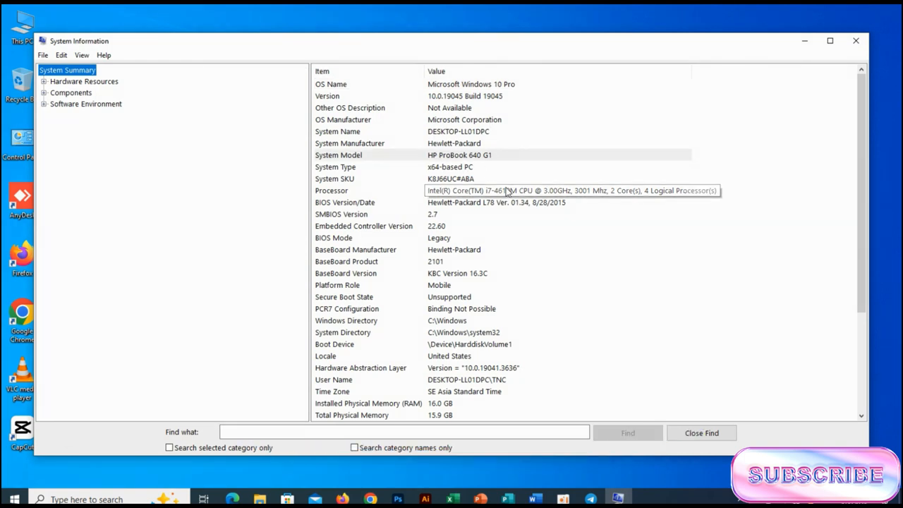
Maximize System Information, review the Processor and memory summary rows, then close it.
{"action": "left_click", "coordinate": [494, 191]}
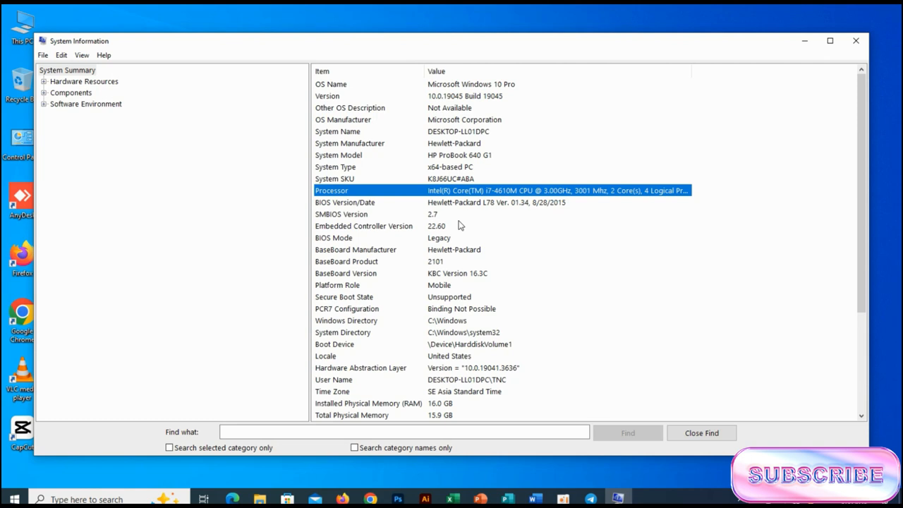
{"action": "left_click", "coordinate": [368, 403]}
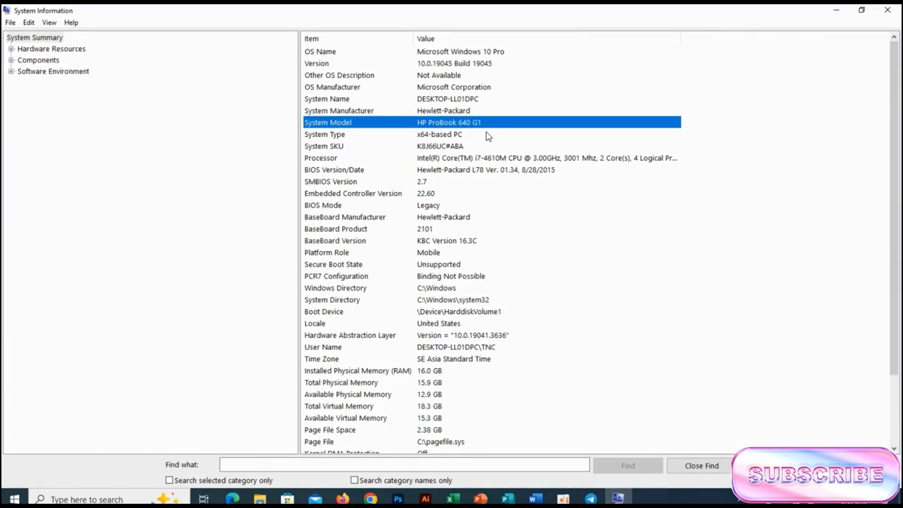
{"action": "left_click", "coordinate": [321, 158]}
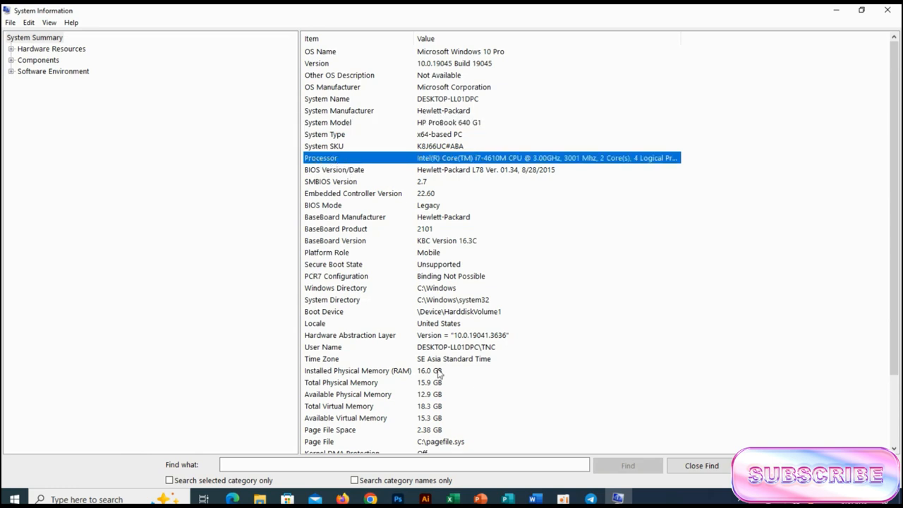
{"action": "left_click", "coordinate": [357, 370]}
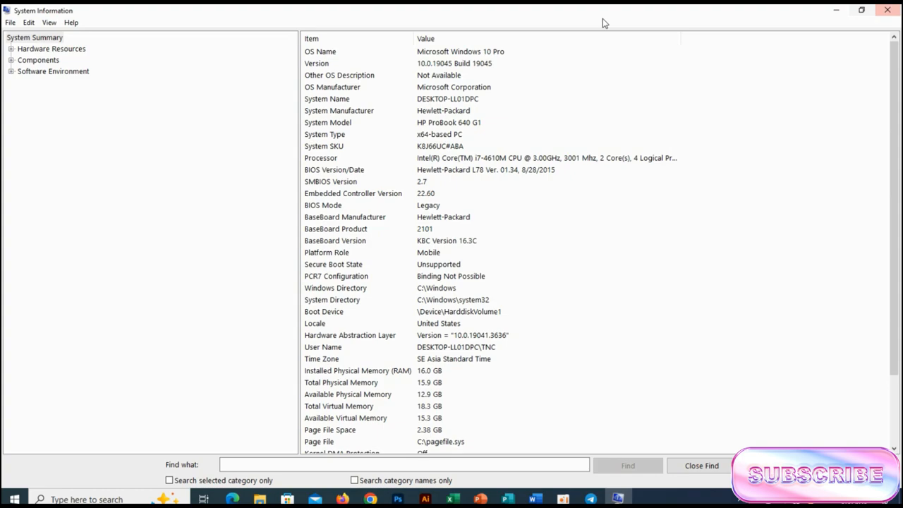
{"action": "left_click", "coordinate": [887, 10]}
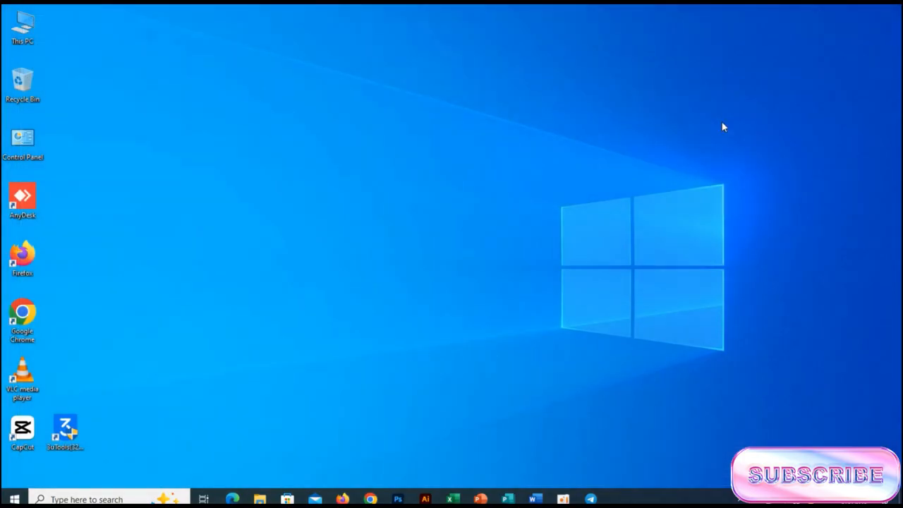
{"action": "mouse_move", "coordinate": [360, 175]}
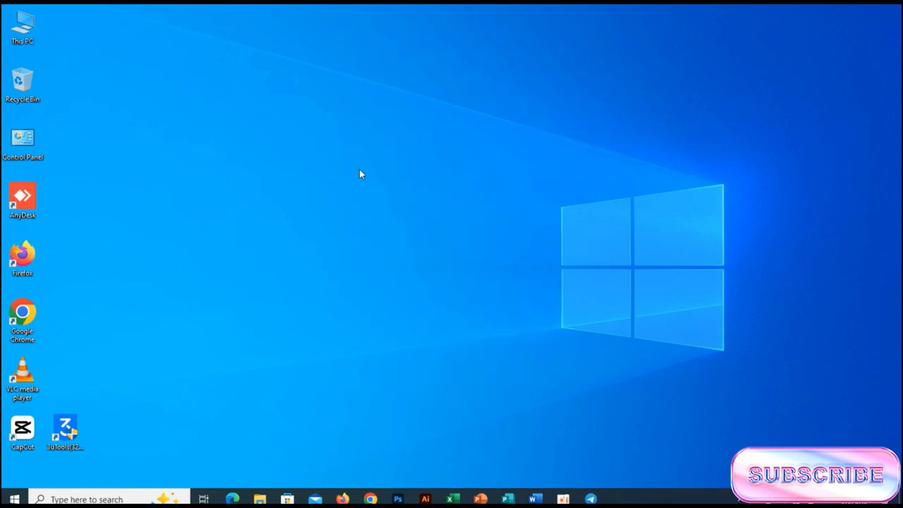
{"action": "mouse_move", "coordinate": [304, 256]}
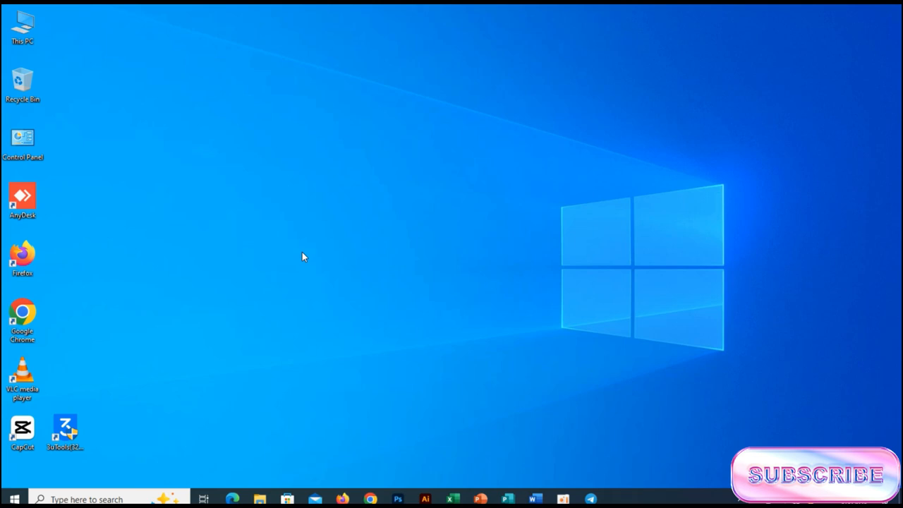
Open the Run dialog with Win+R to enter dxdiag.
{"action": "key", "text": "win+r"}
{"action": "type", "text": "dxdiag"}
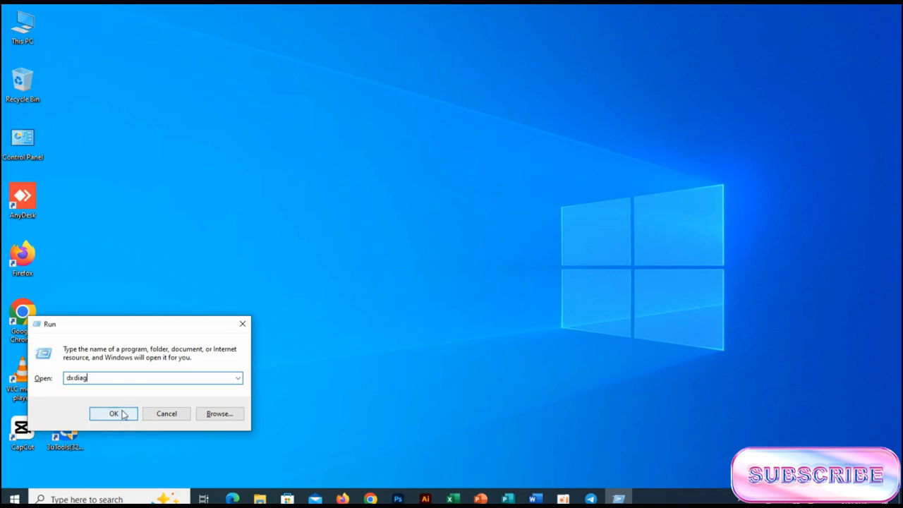
Launch dxdiag, review its System tab specs, and exit the tool.
{"action": "left_click", "coordinate": [113, 413]}
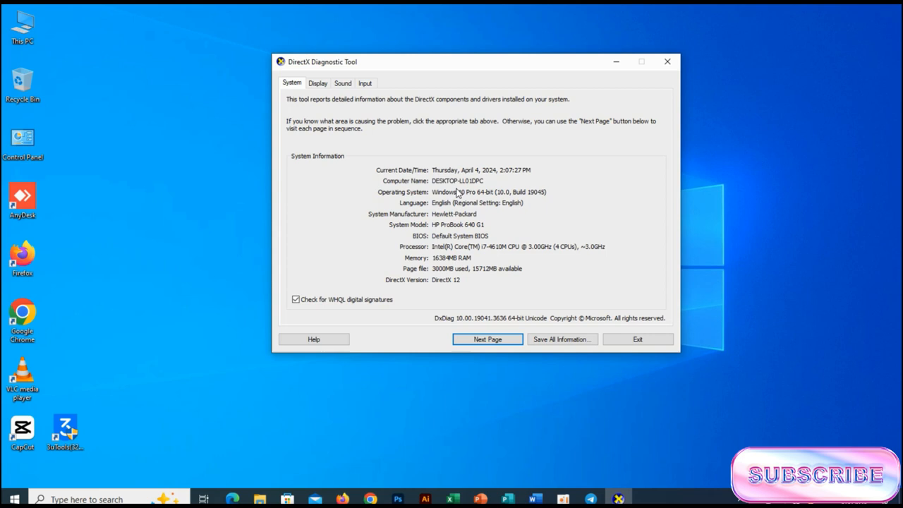
{"action": "mouse_move", "coordinate": [490, 261]}
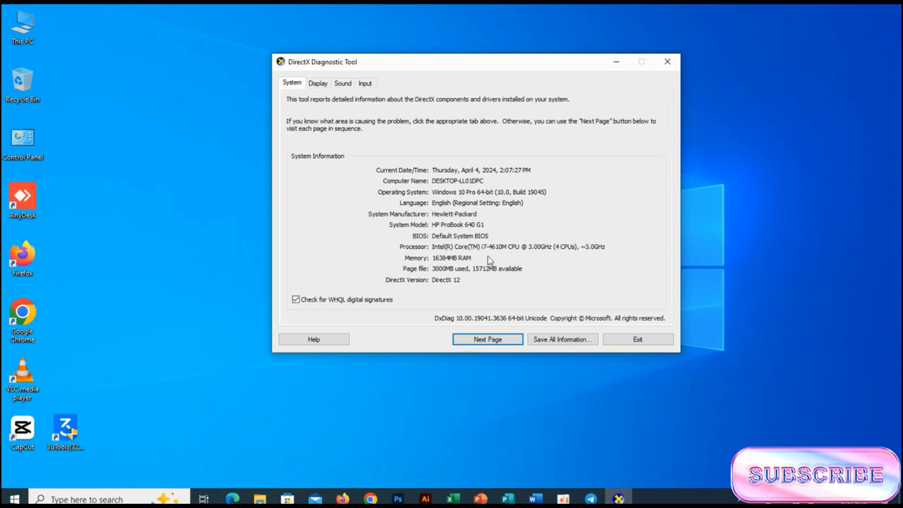
{"action": "mouse_move", "coordinate": [528, 318]}
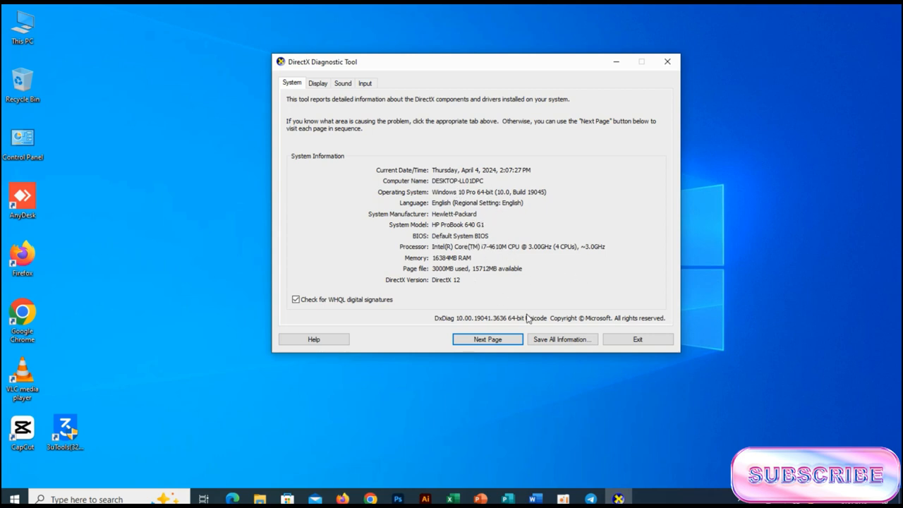
{"action": "mouse_move", "coordinate": [537, 308]}
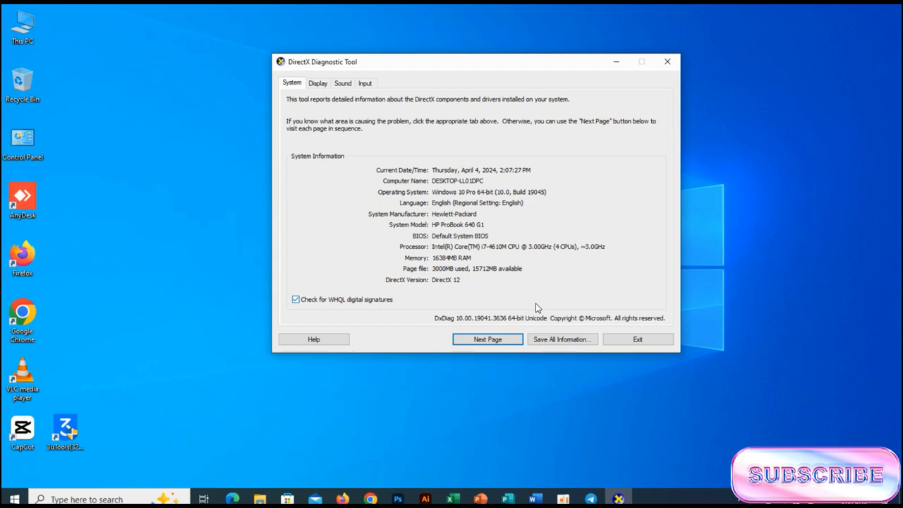
{"action": "mouse_move", "coordinate": [632, 330]}
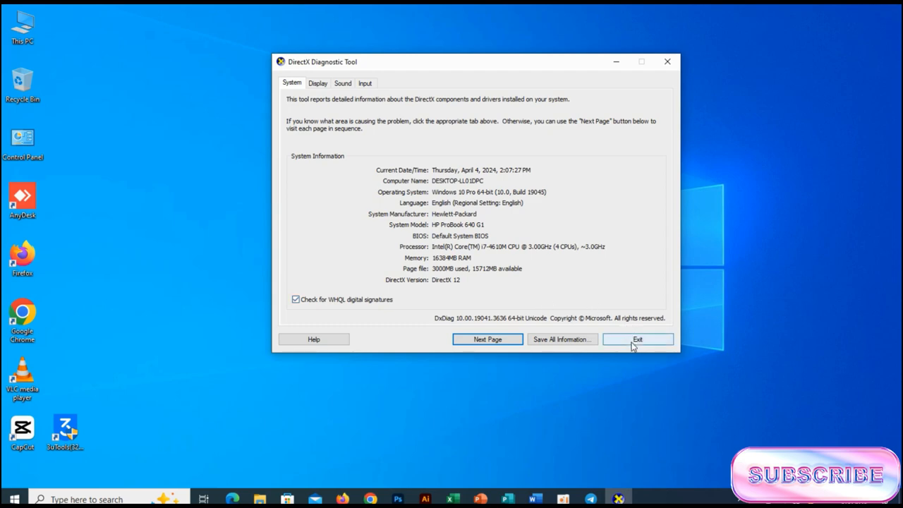
{"action": "left_click", "coordinate": [637, 339]}
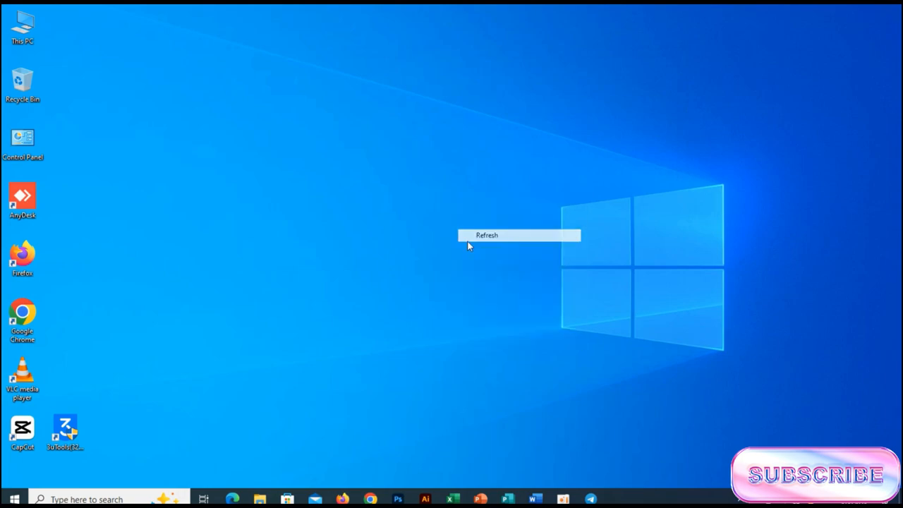